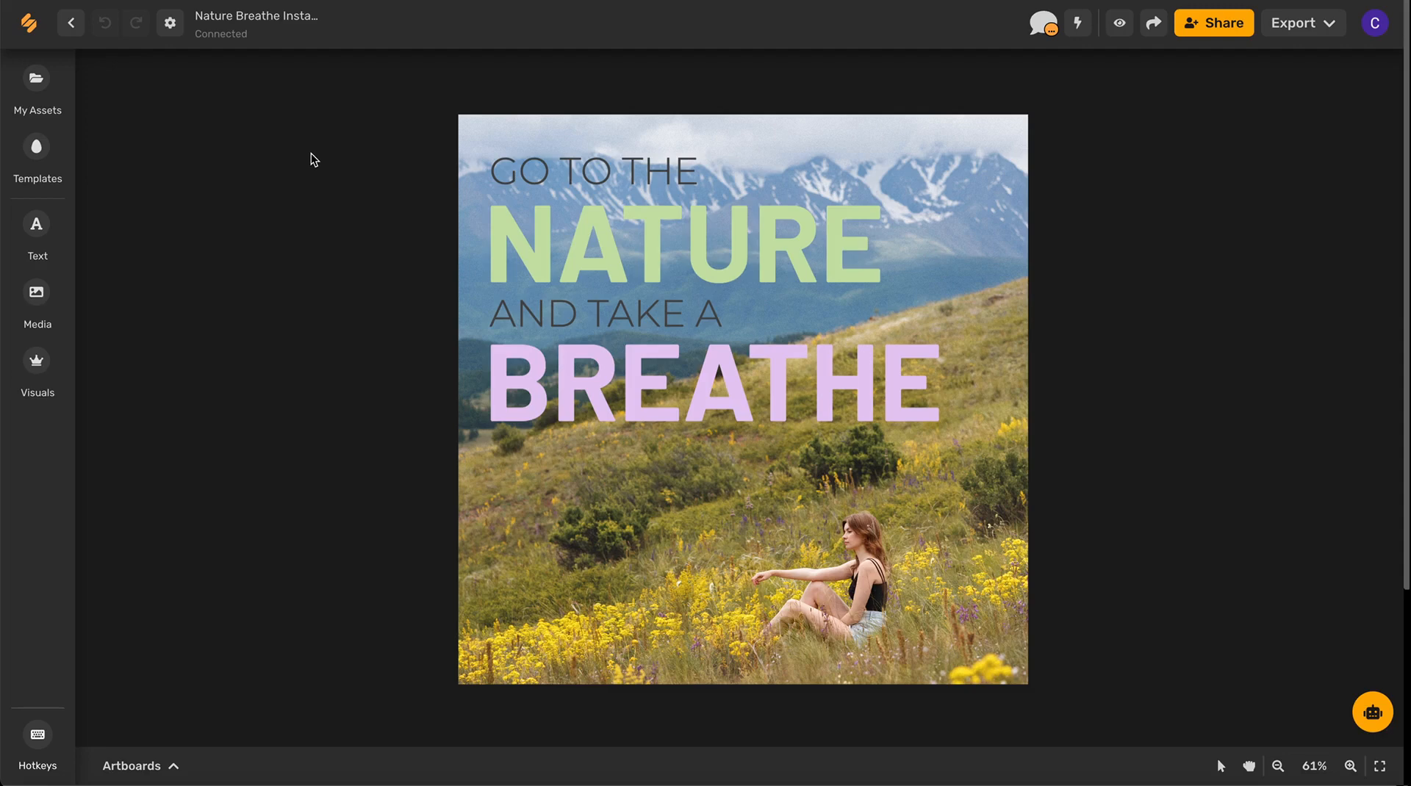
pyautogui.moveTo(206, 288)
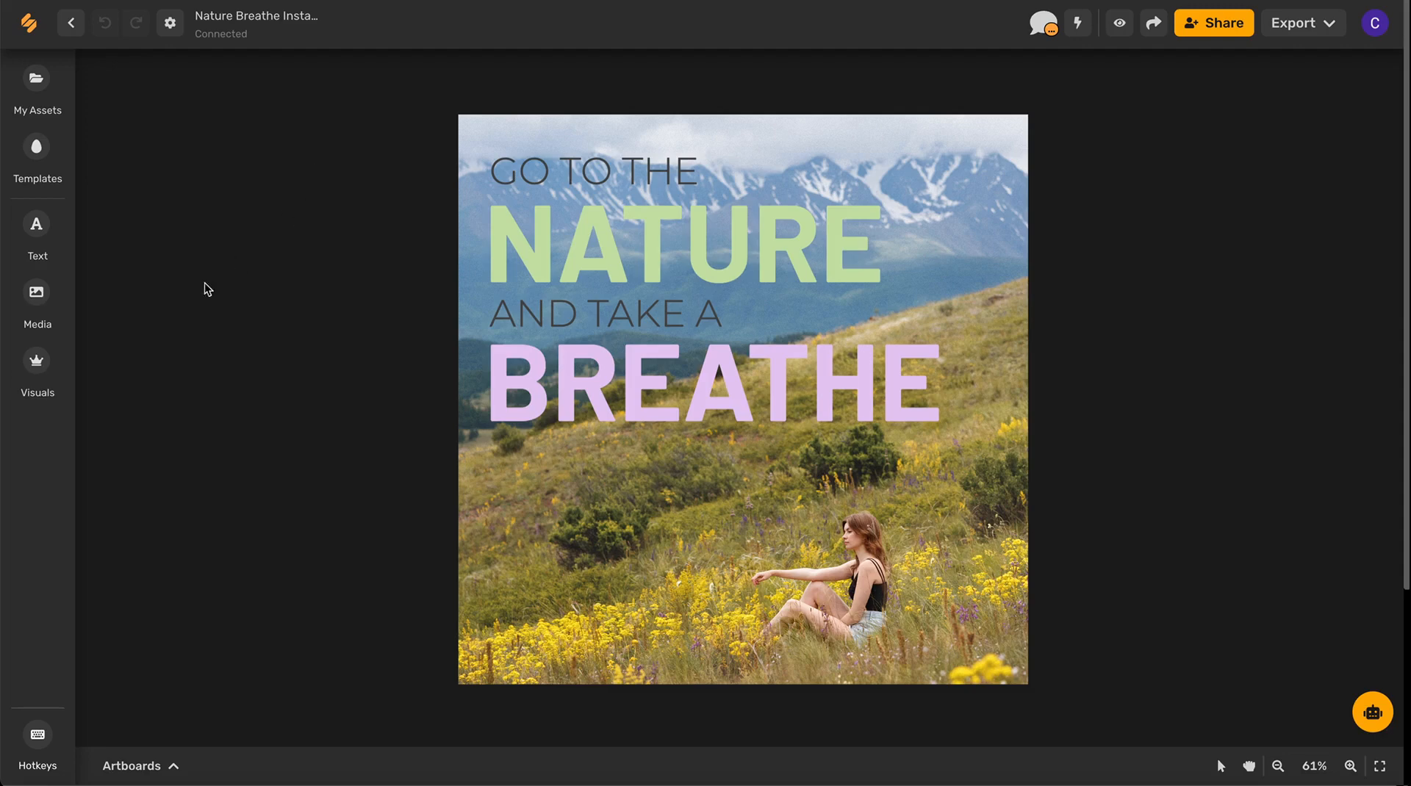
# Step: Show the Media panel from the left sidebar of the Nature Breathe post
pyautogui.click(37, 300)
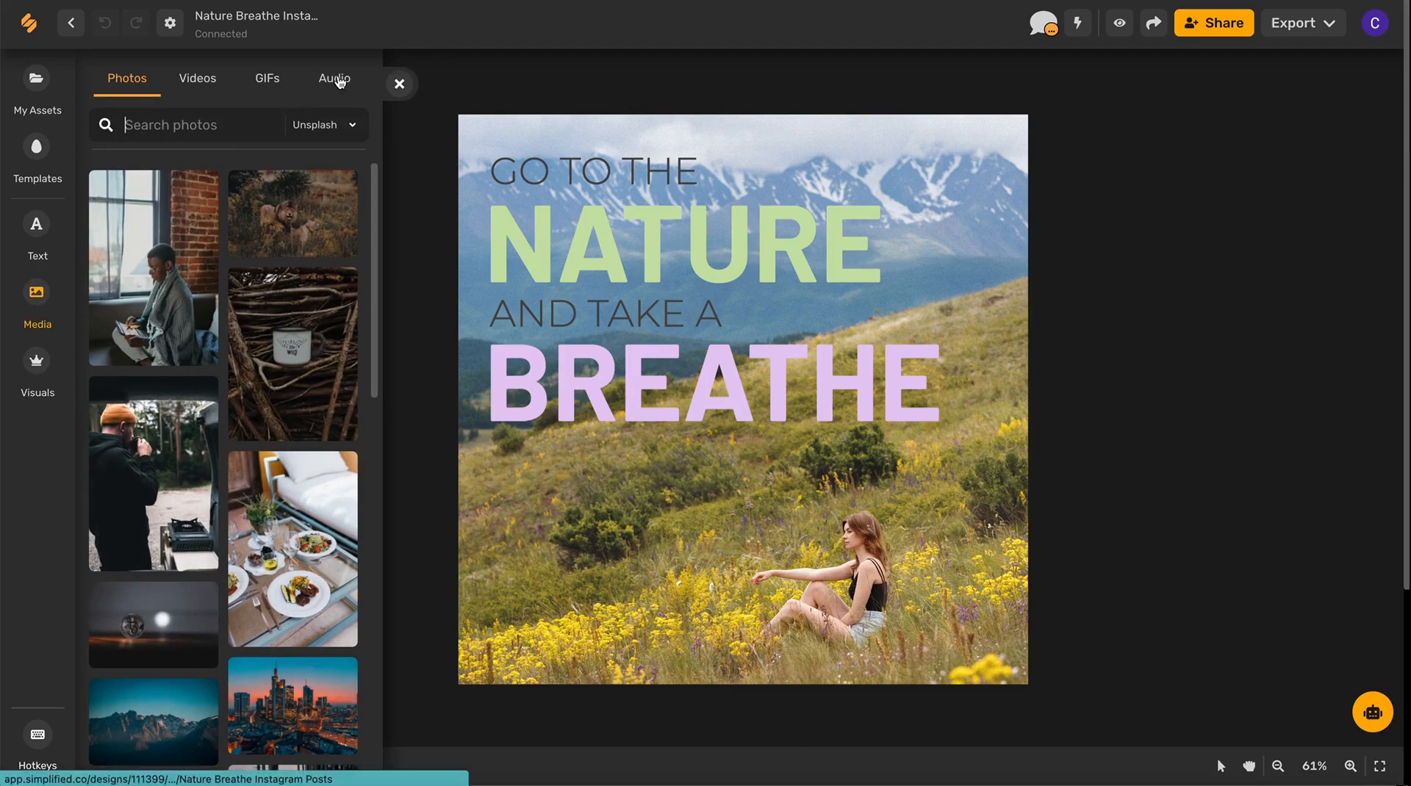
# Step: Switch the media library to its Audio collection
pyautogui.click(333, 78)
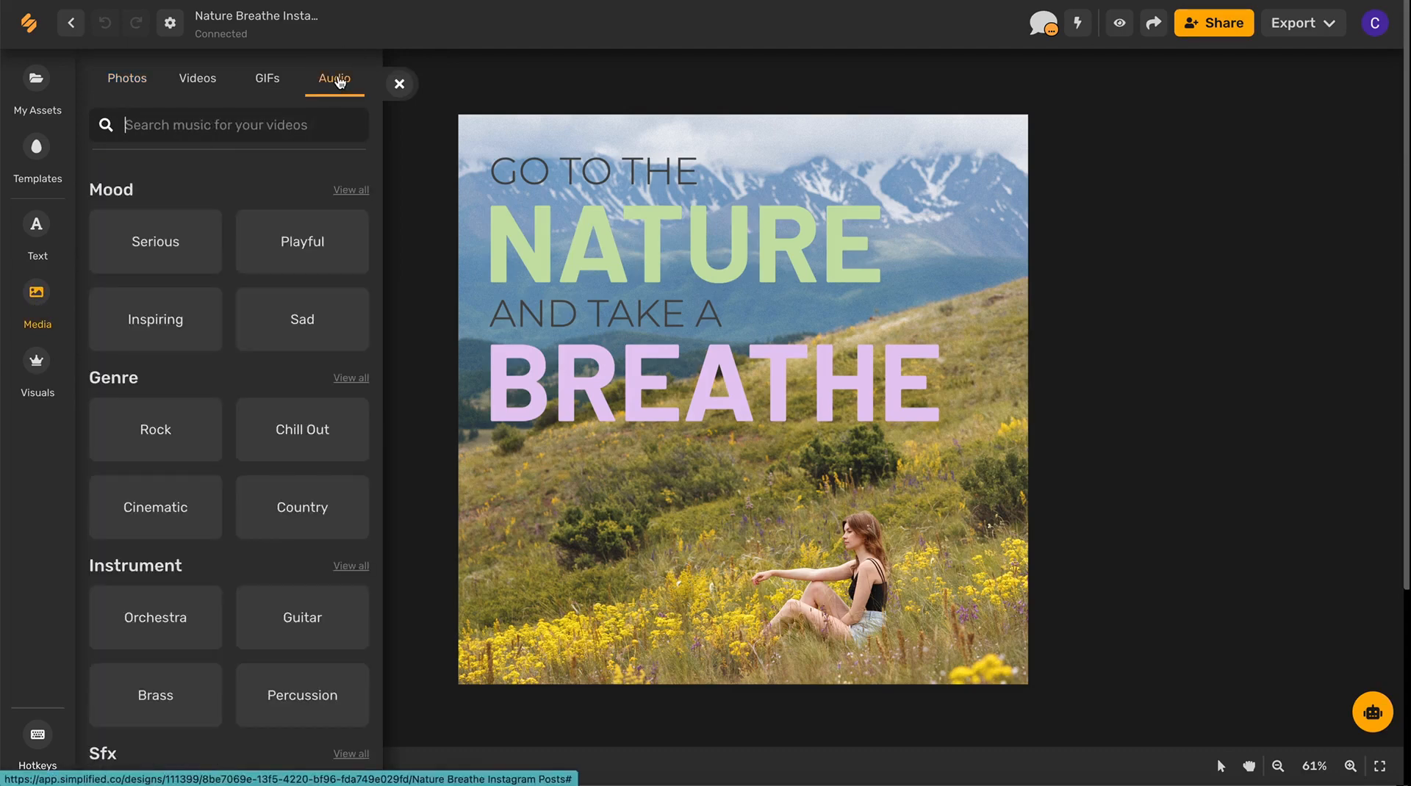
pyautogui.moveTo(241, 438)
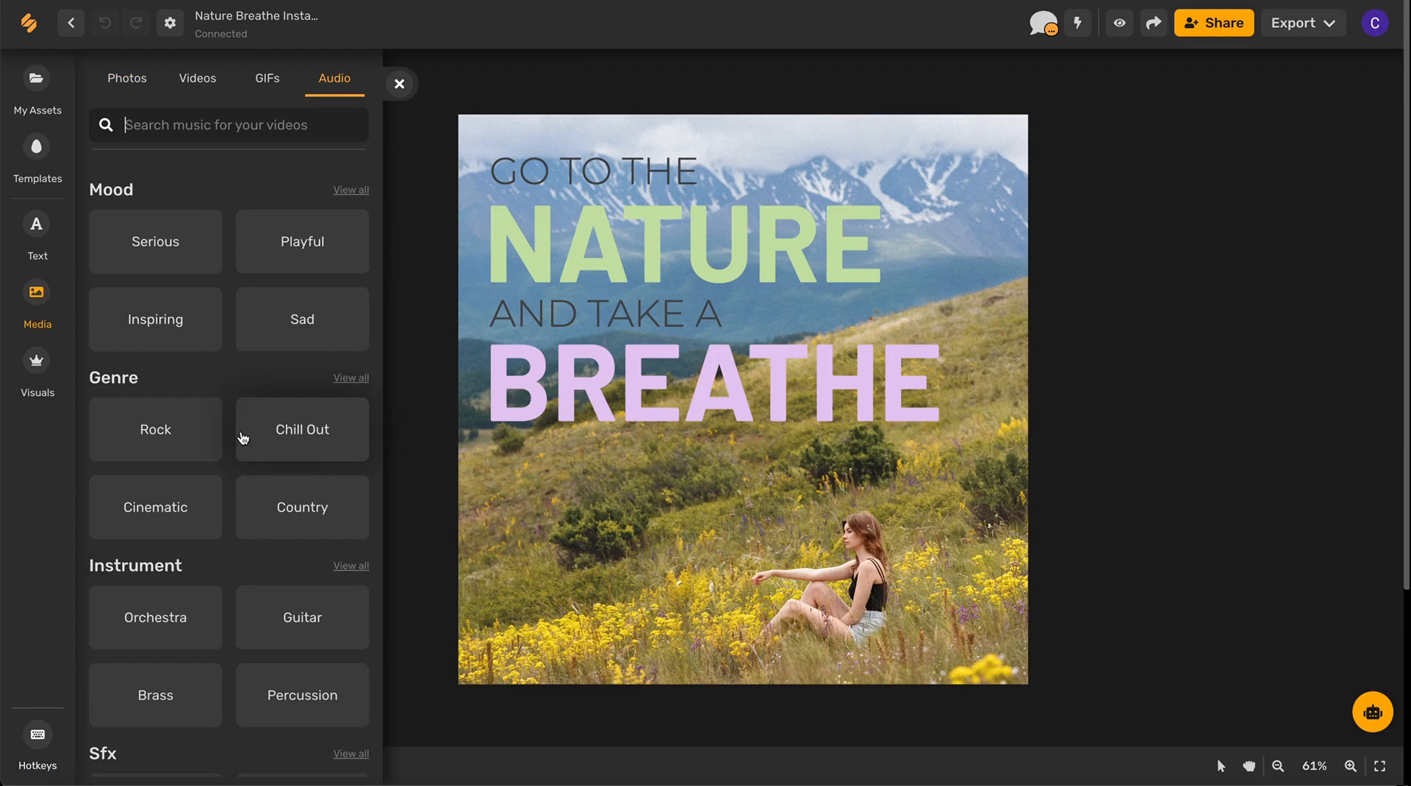
pyautogui.moveTo(108, 776)
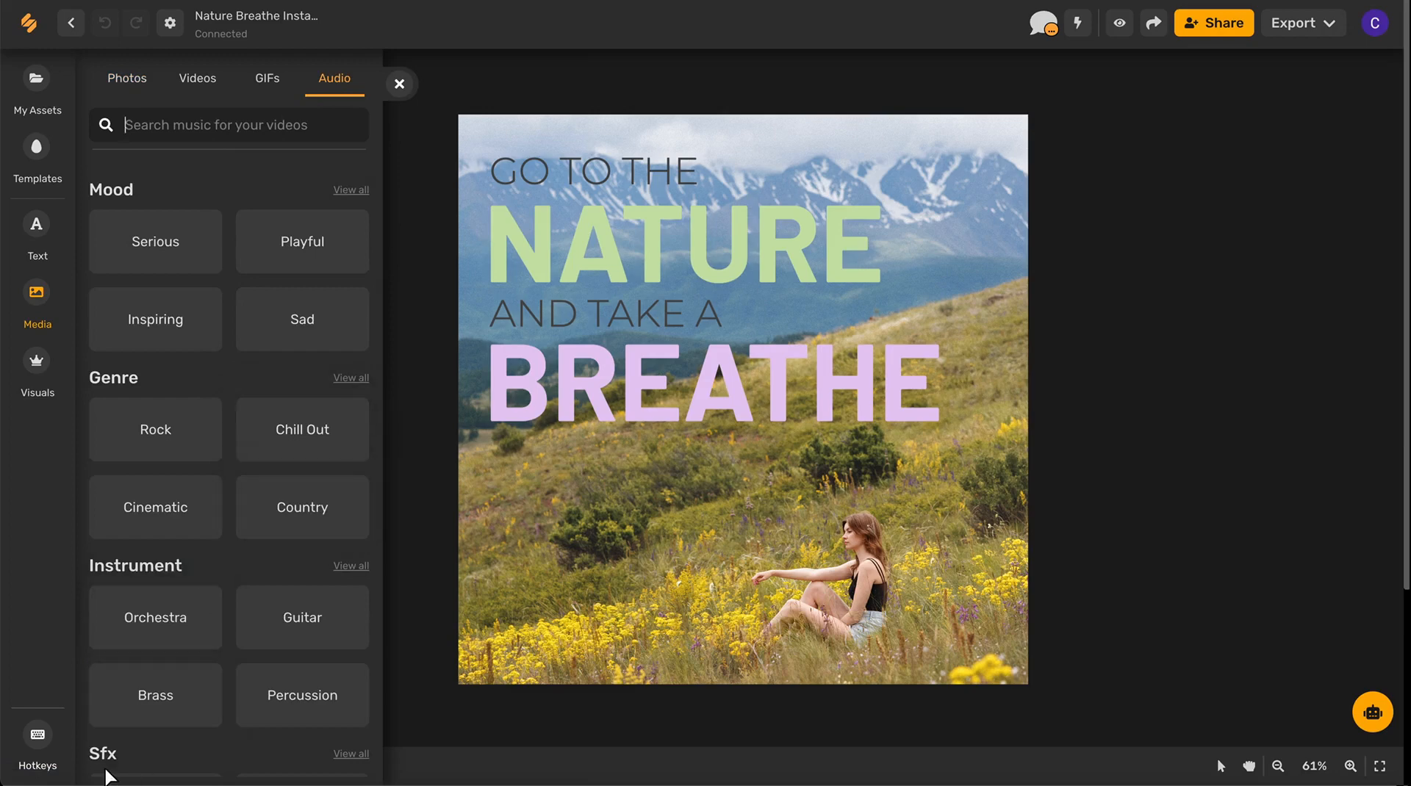
pyautogui.moveTo(154, 290)
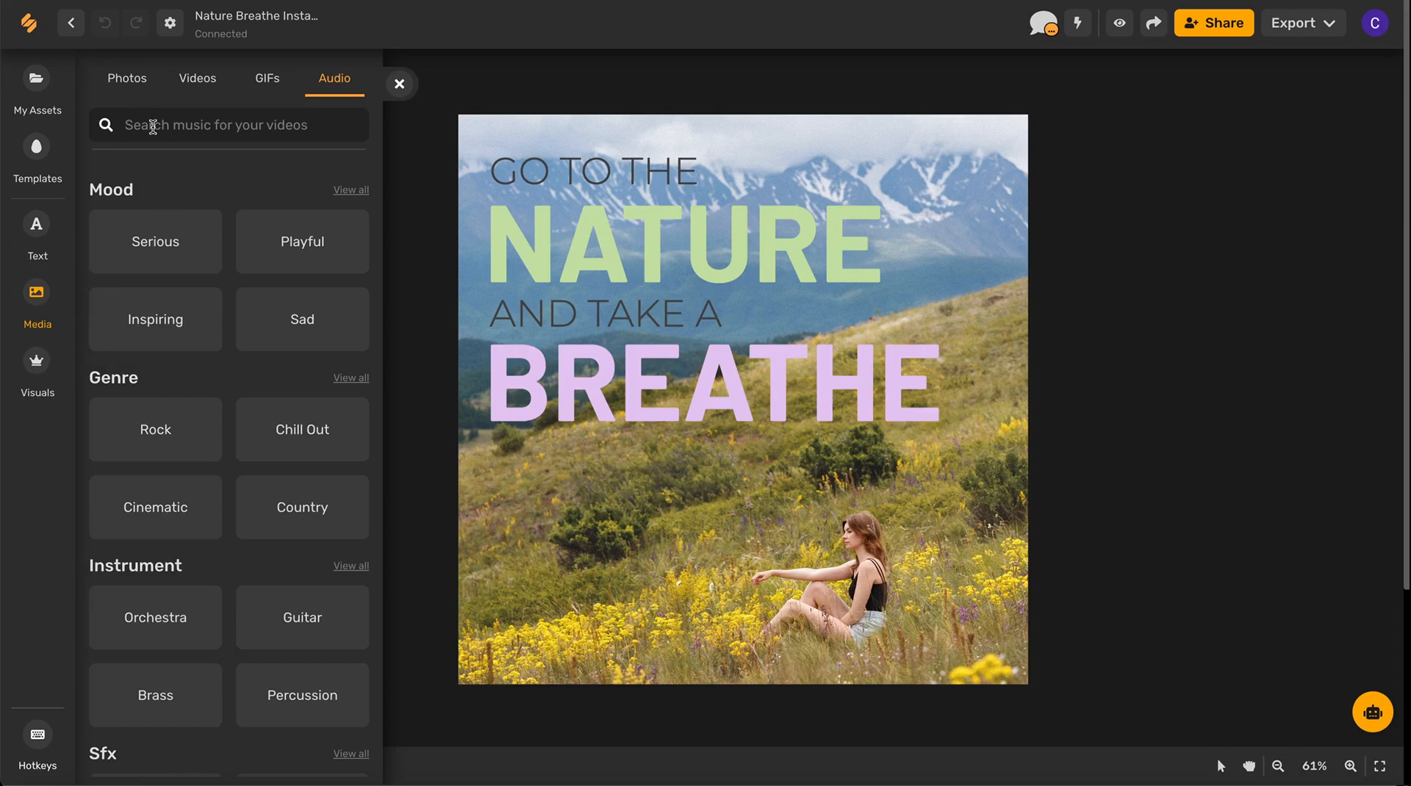
# Step: Search the audio library for "Spring" to list matching tracks
pyautogui.write('Spring')
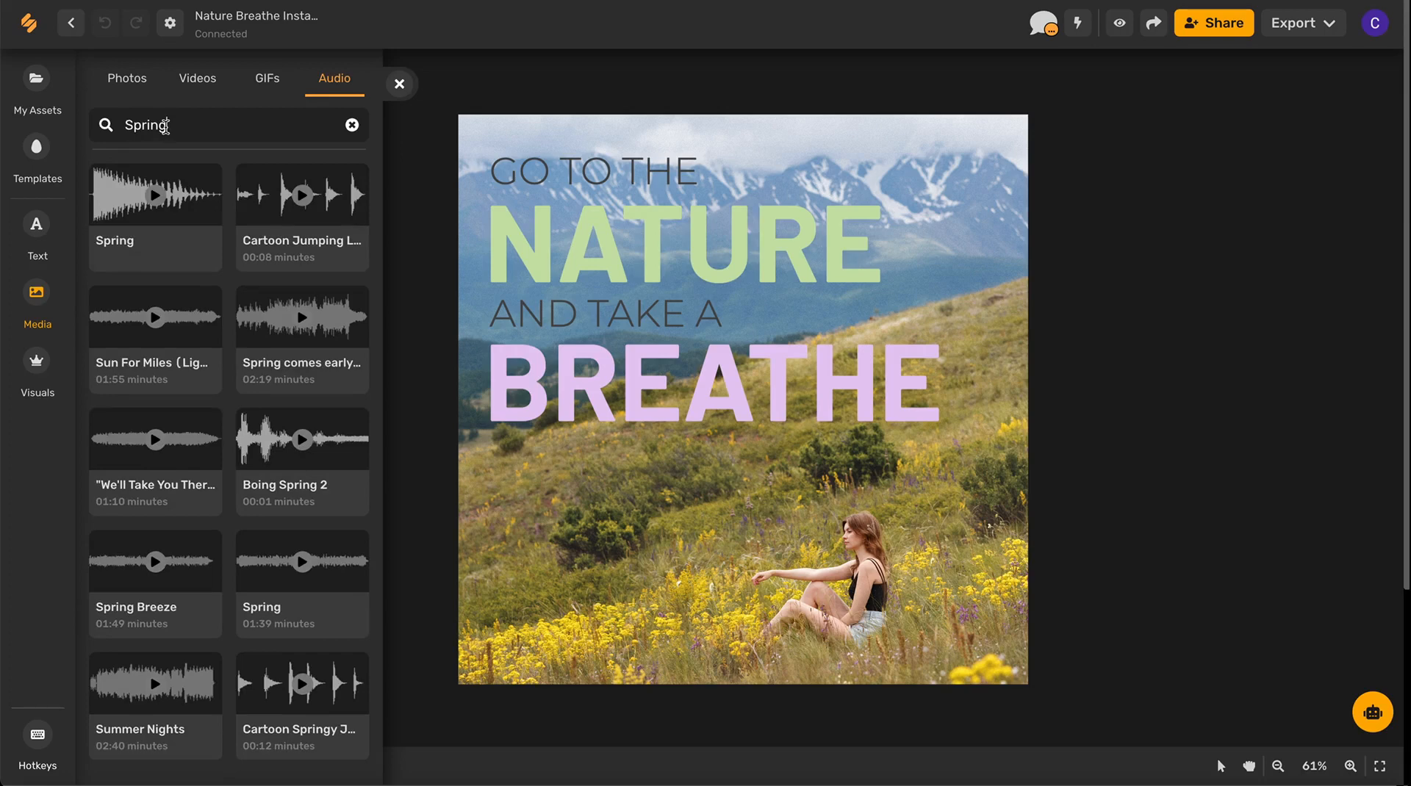
pyautogui.moveTo(230, 364)
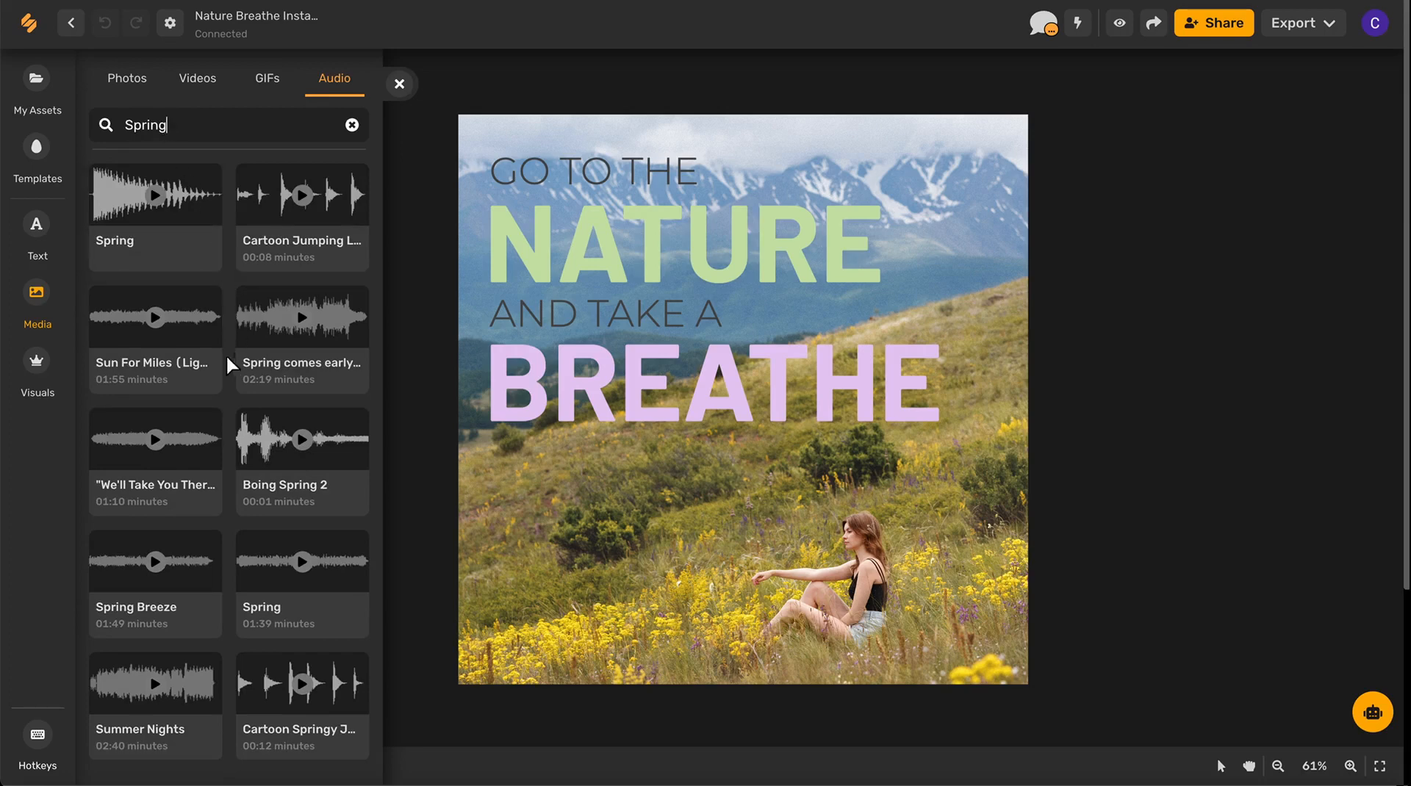
pyautogui.moveTo(232, 443)
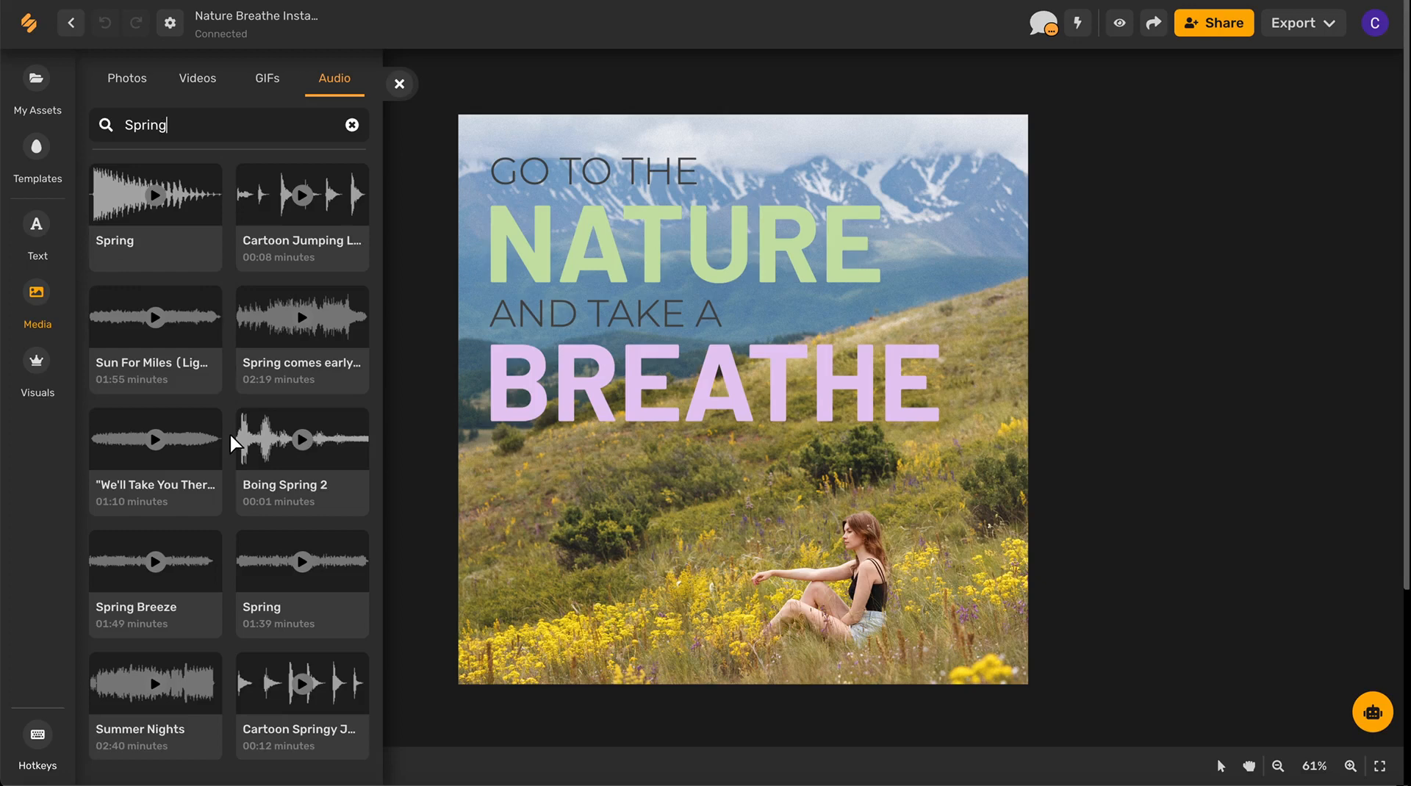
pyautogui.moveTo(288, 445)
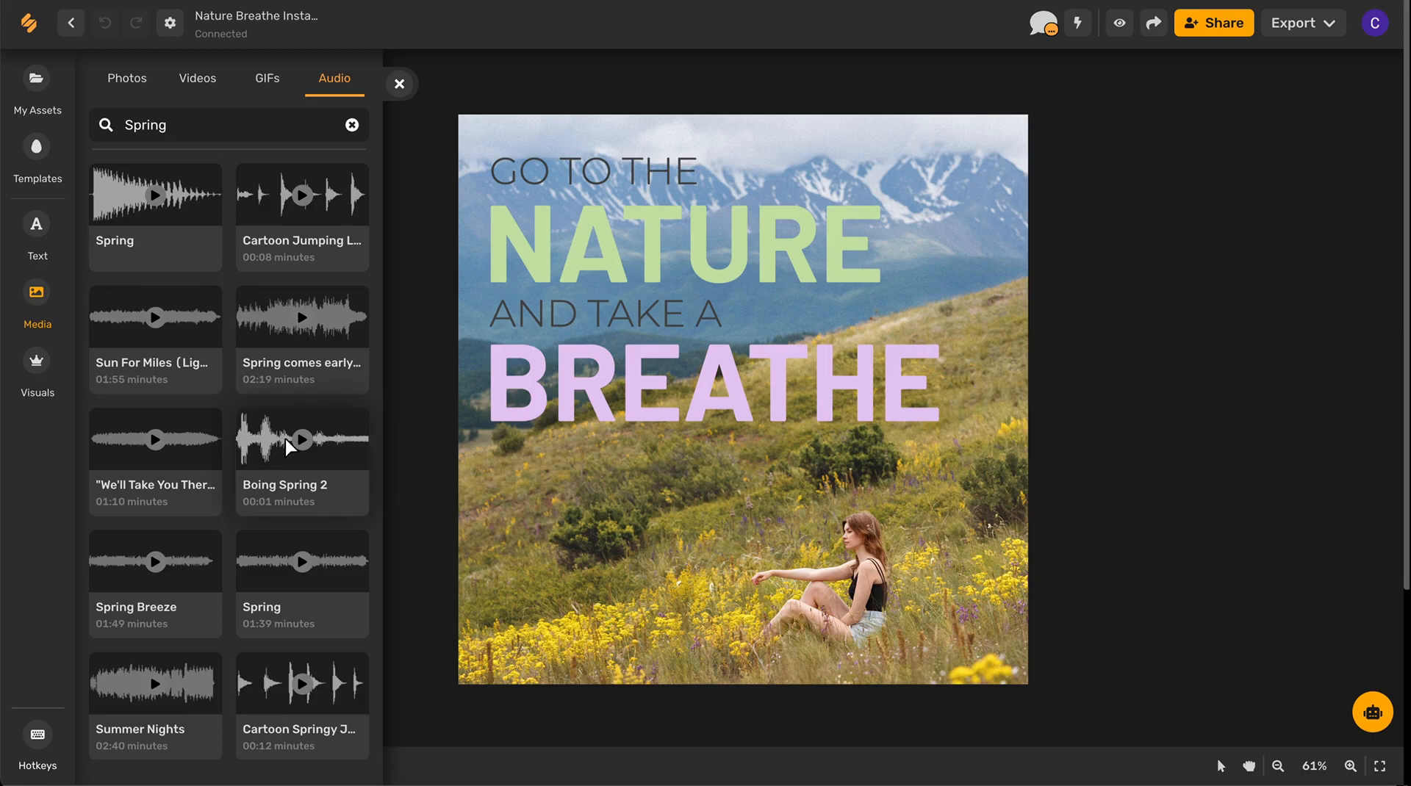
pyautogui.moveTo(274, 376)
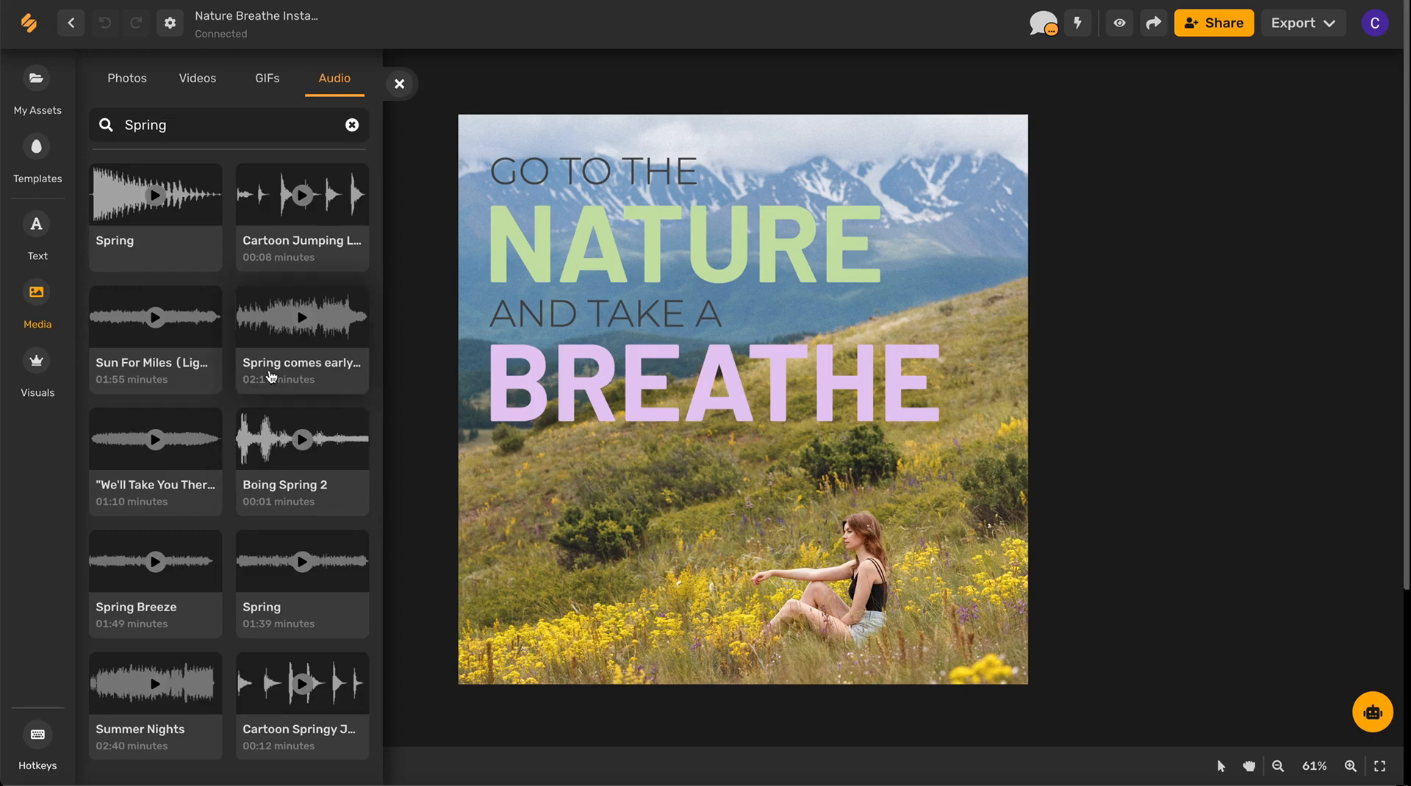
# Step: Add the "Spring comes early" result as the post's audio track
pyautogui.click(398, 84)
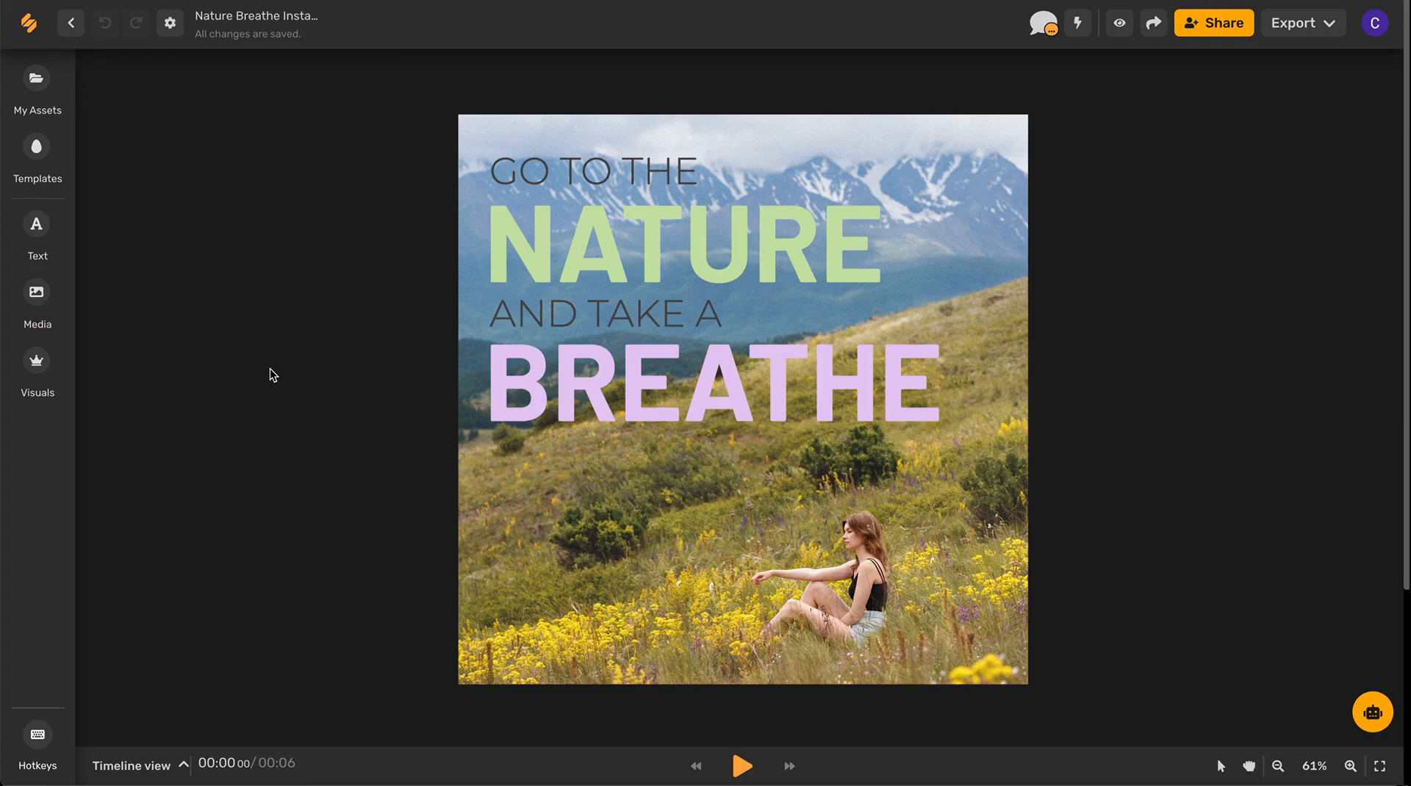
pyautogui.moveTo(131, 537)
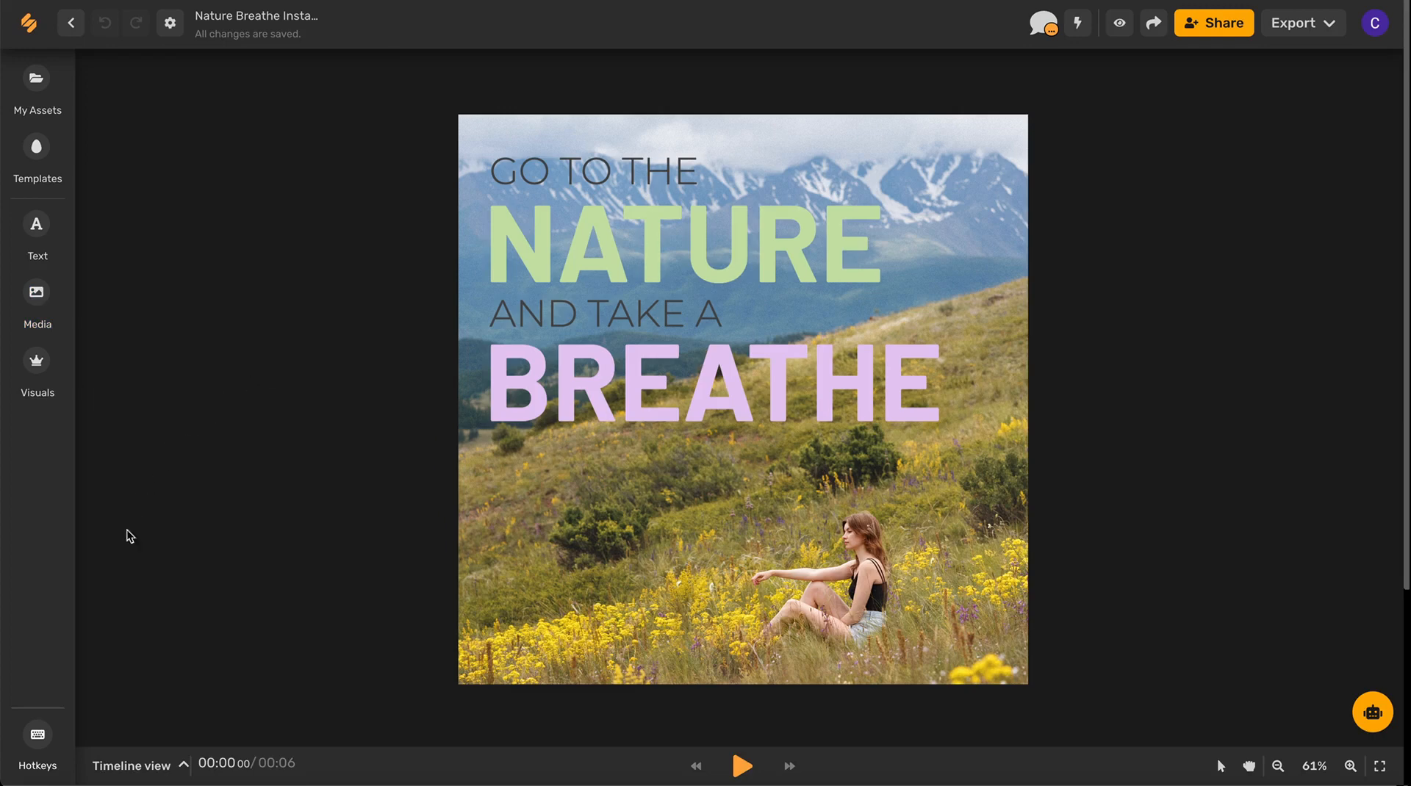
pyautogui.moveTo(182, 769)
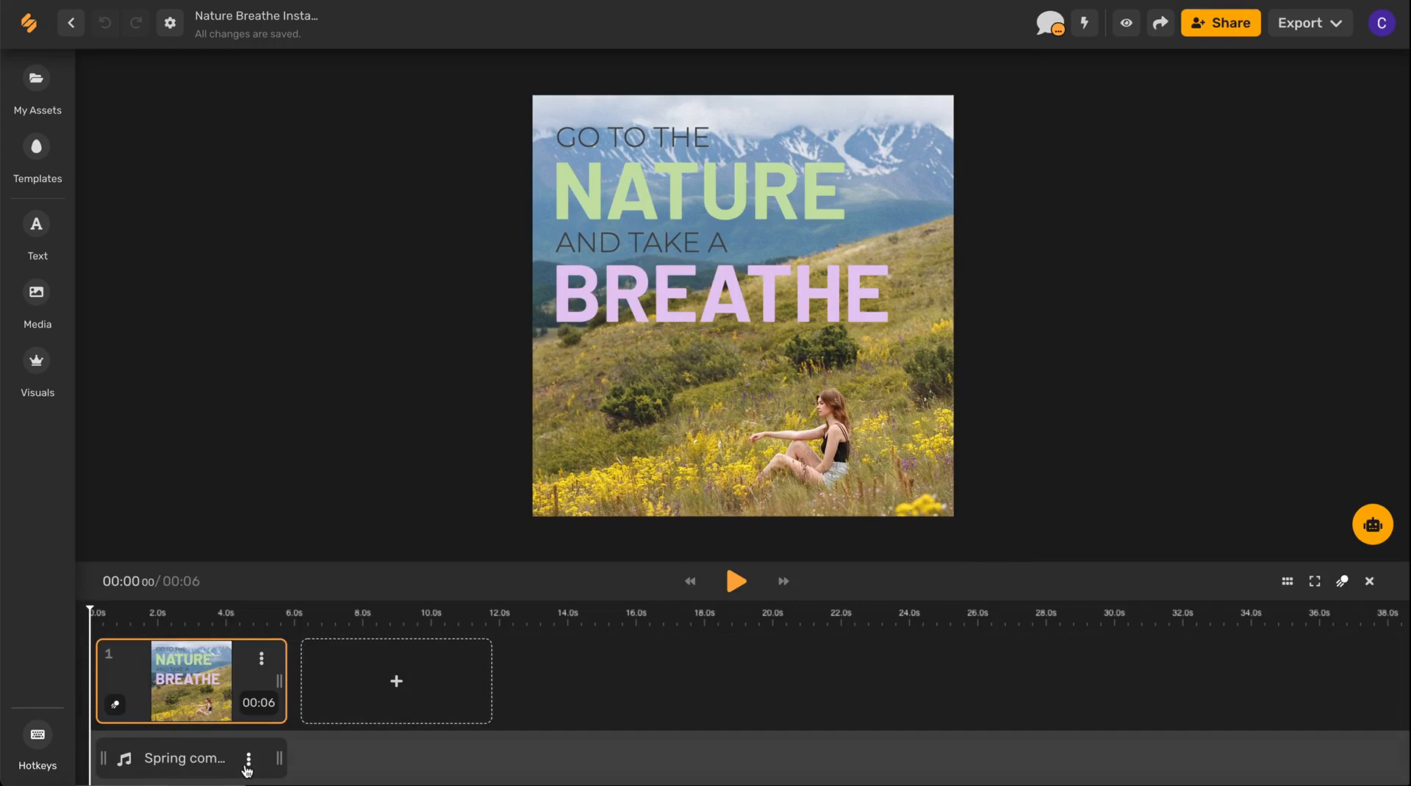
# Step: Show the Delete and Adjust options for the Spring comes early track on the timeline
pyautogui.click(262, 657)
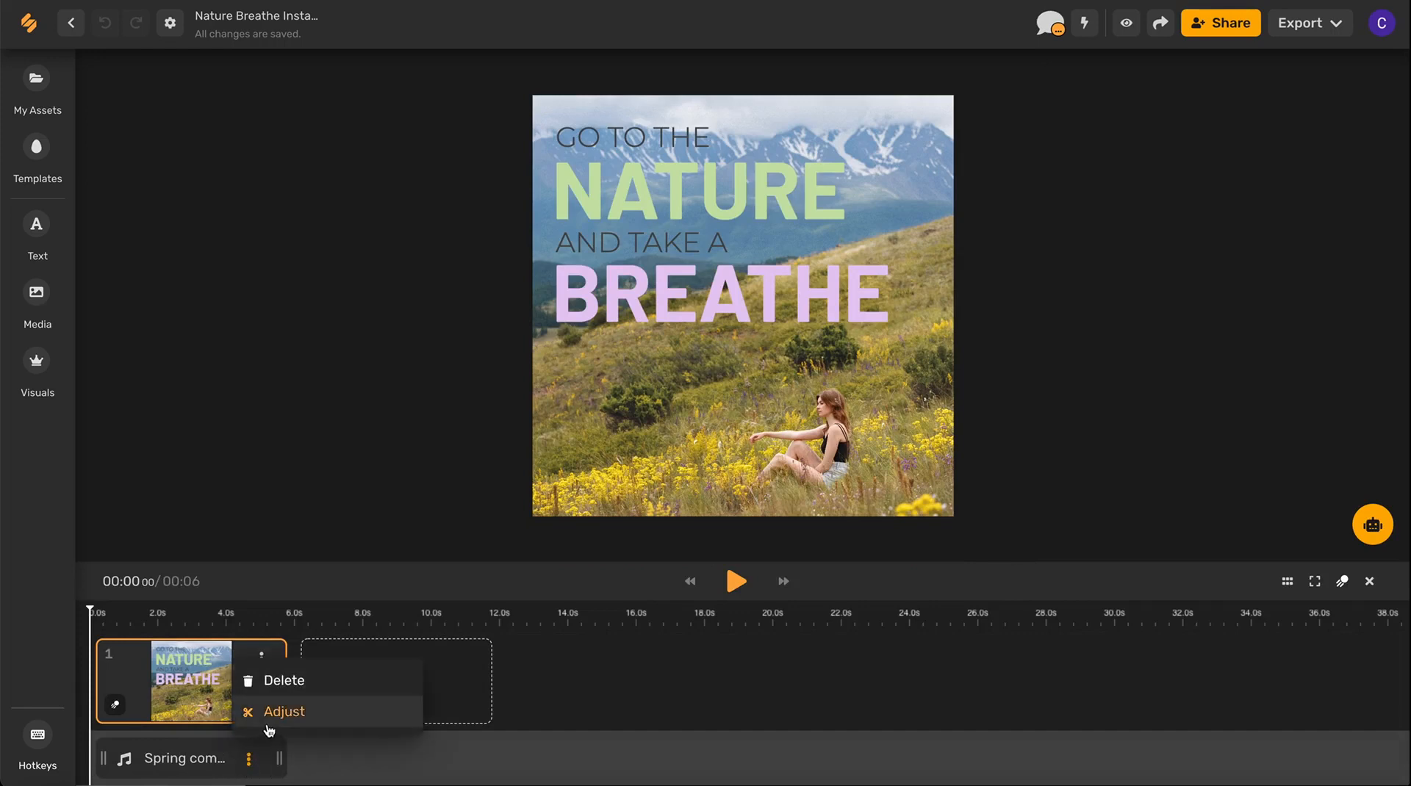